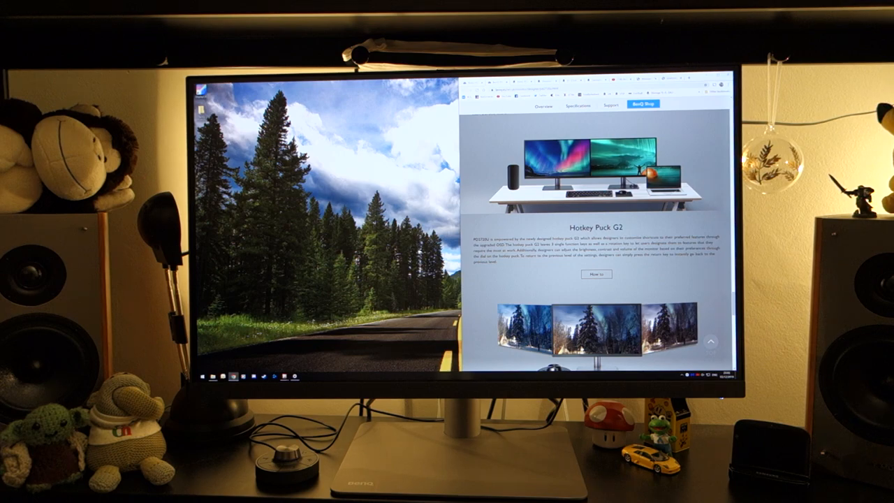
Return to the top of the PD2720U product page and show its Specifications tab
scroll(up, 3)
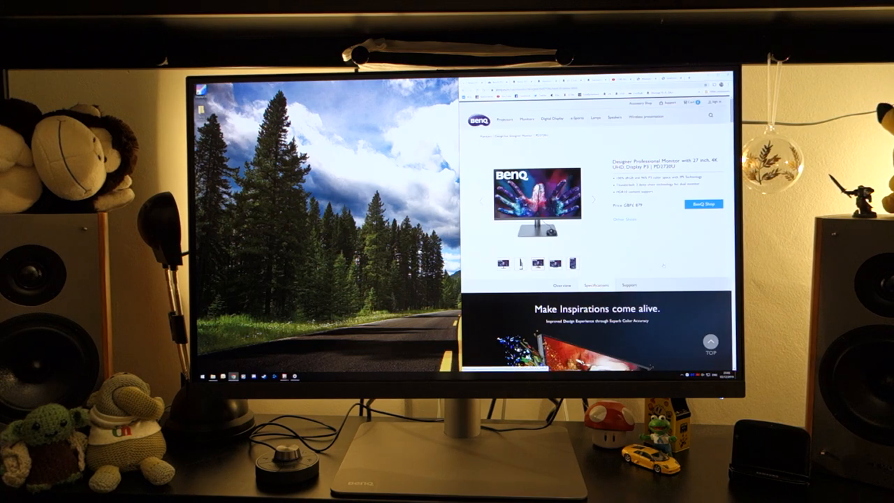
click(595, 285)
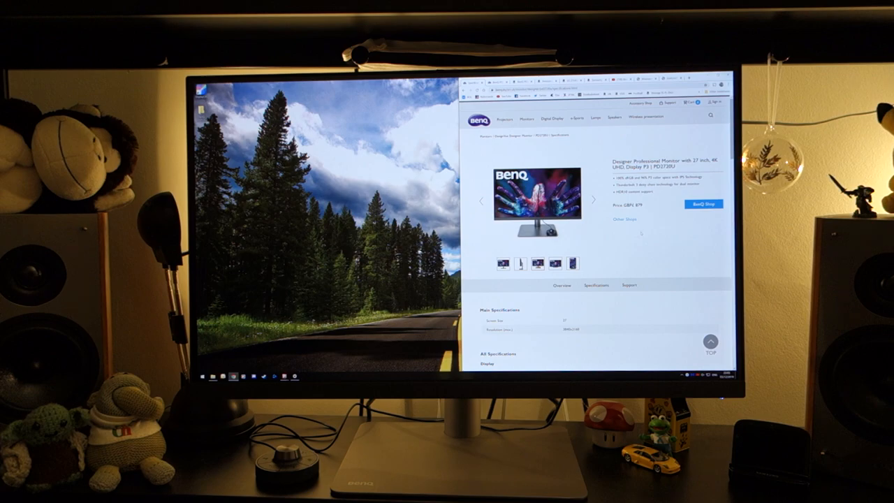
Scroll through the Display, Audio, Monitor and Eye Care specification groups
scroll(down, 3)
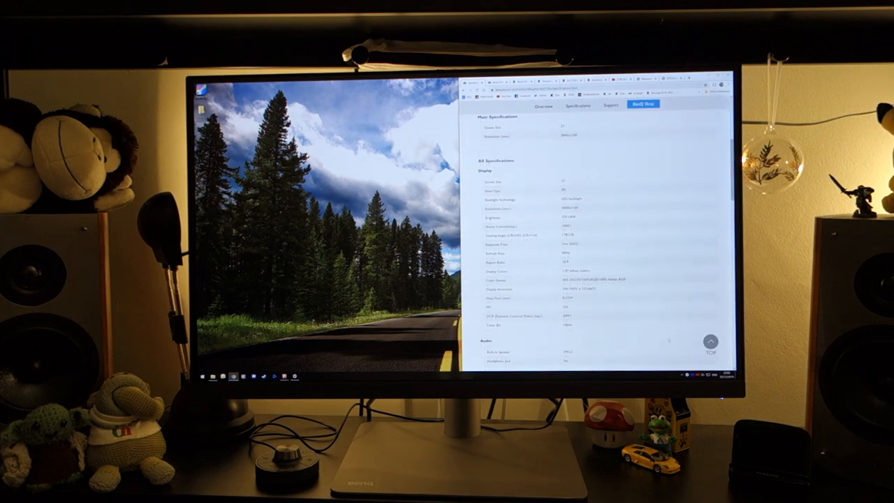
scroll(down, 3)
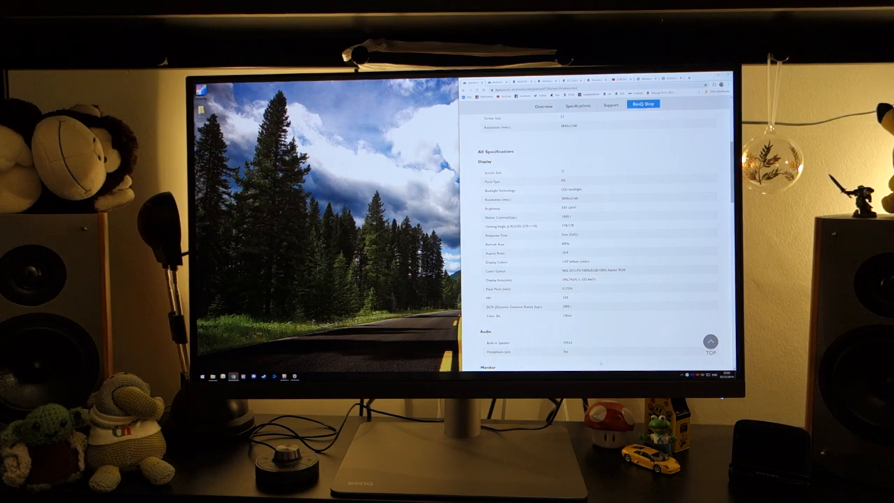
scroll(down, 3)
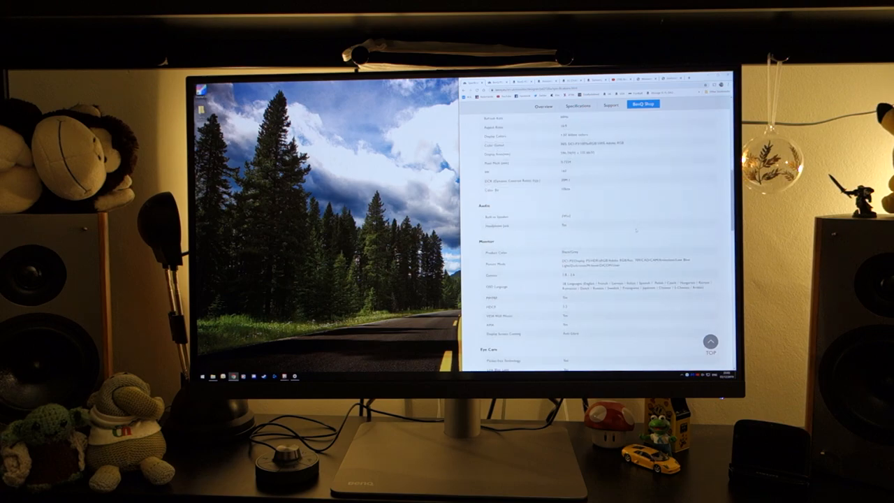
scroll(down, 3)
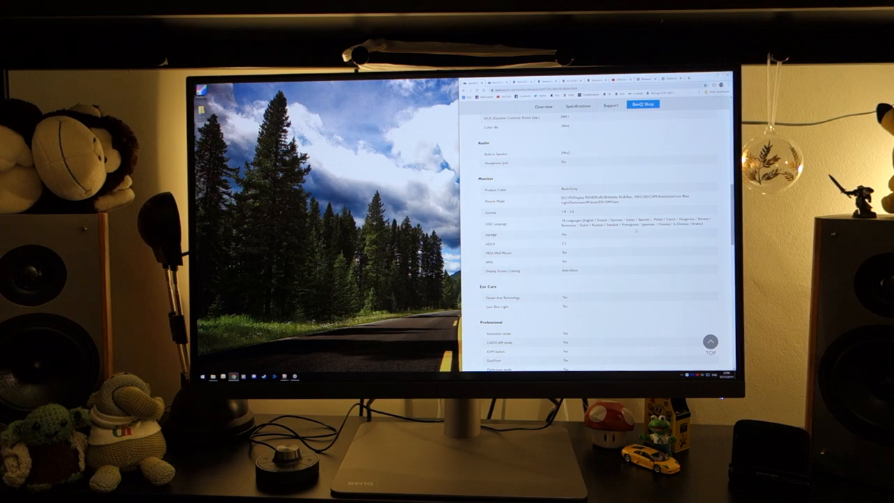
Scroll past Professional and Connectivity to the Power and Dimension and Weight specs
scroll(down, 3)
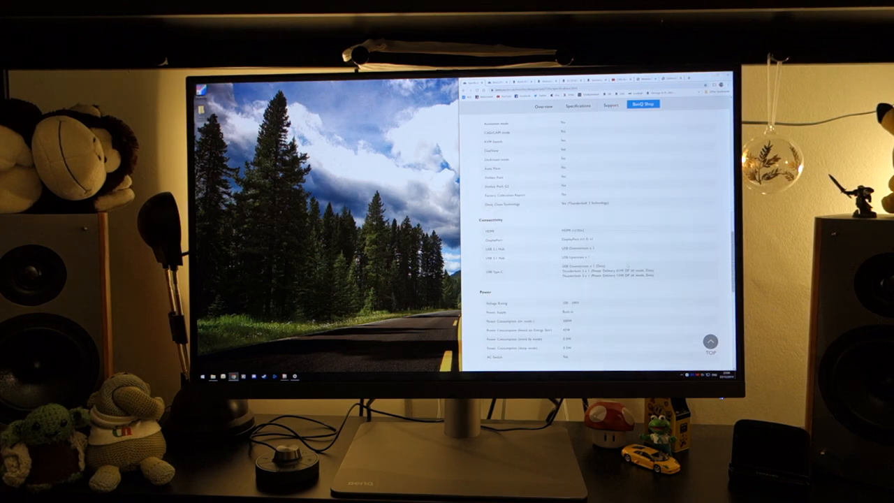
scroll(down, 3)
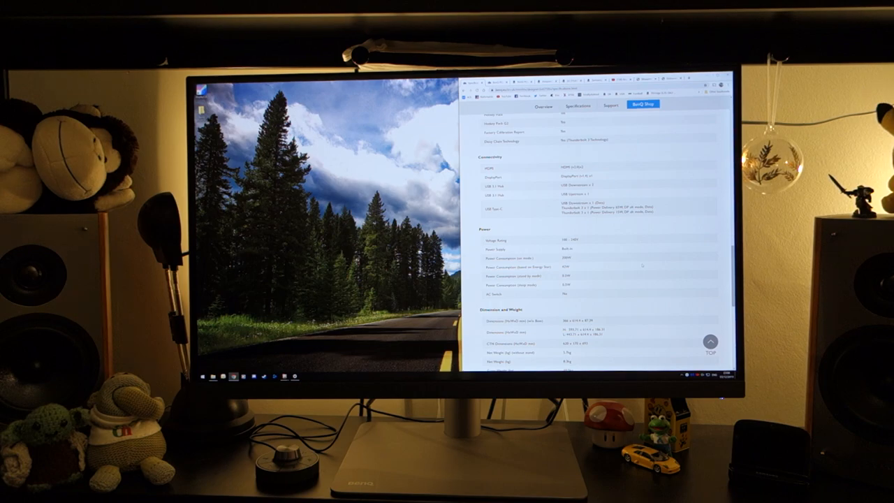
scroll(down, 3)
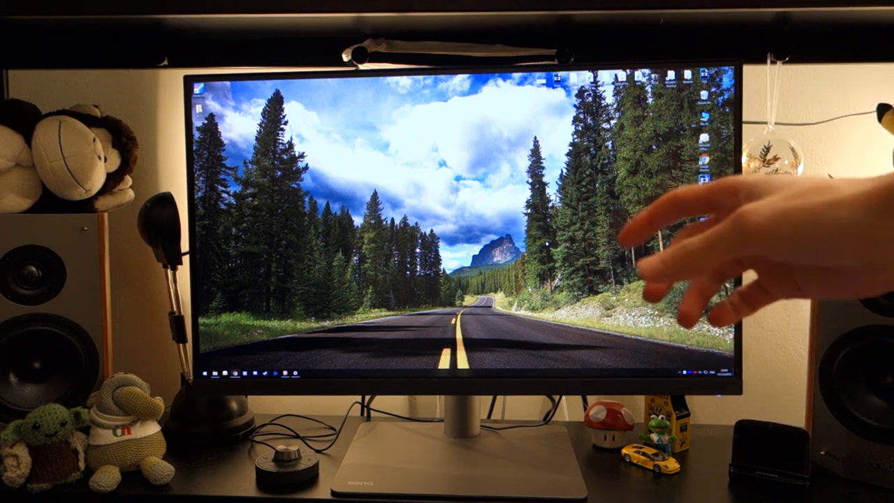
mouse_move(698, 245)
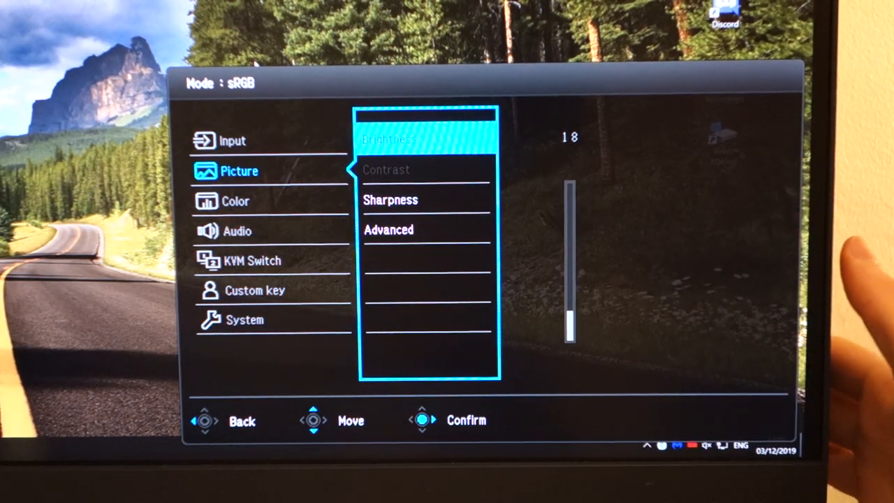
Move down the OSD menu from Picture to the Color section
key(Down)
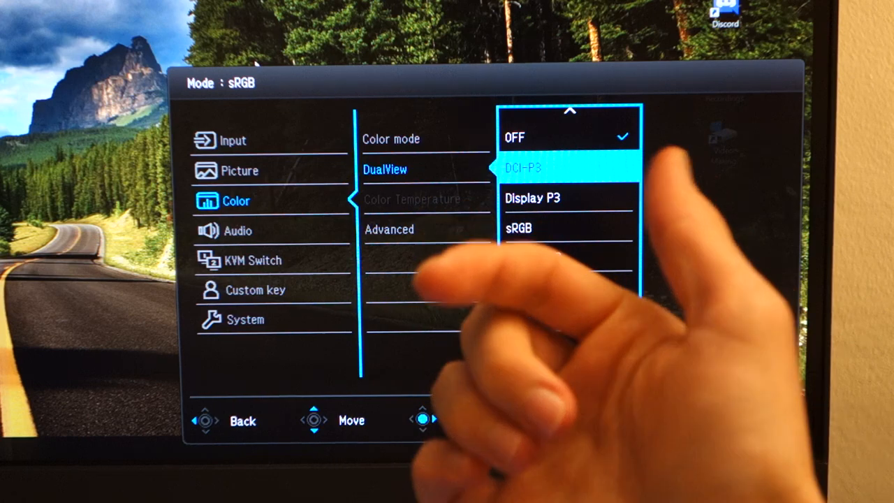
Move past the DualView options (OFF, DCI-P3, Display P3, sRGB) to Custom key
scroll(down, 3)
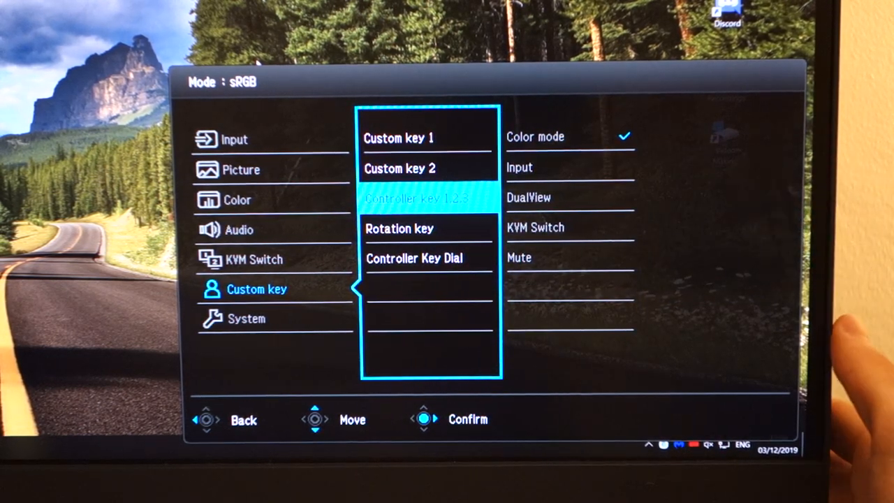
Move down from Custom key to the System settings category
key(Down)
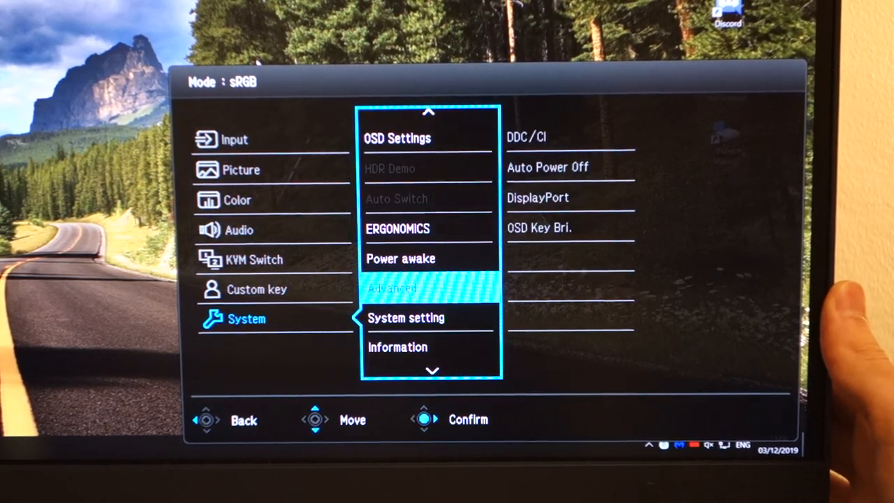
Move down through System > Advanced options DDC/CI, Auto Power Off, DisplayPort and OSD Key Bri
key(Down)
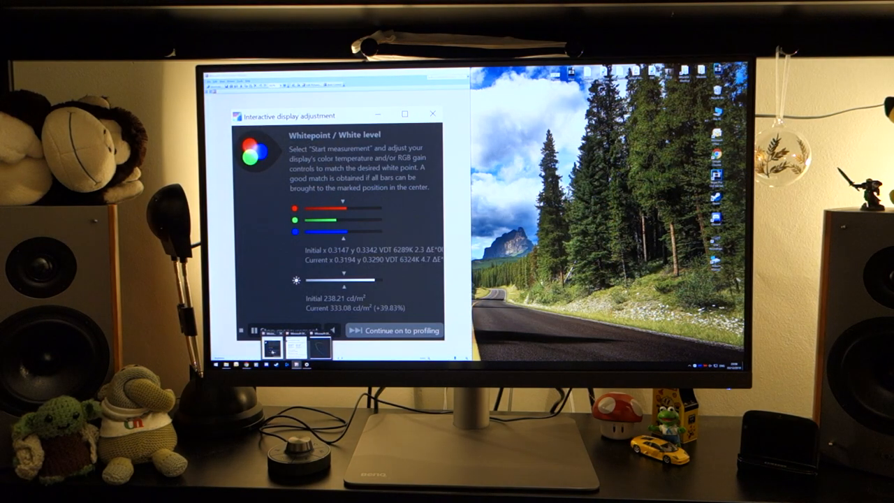
Start the white point and white level measurement in Interactive display adjustment
click(402, 330)
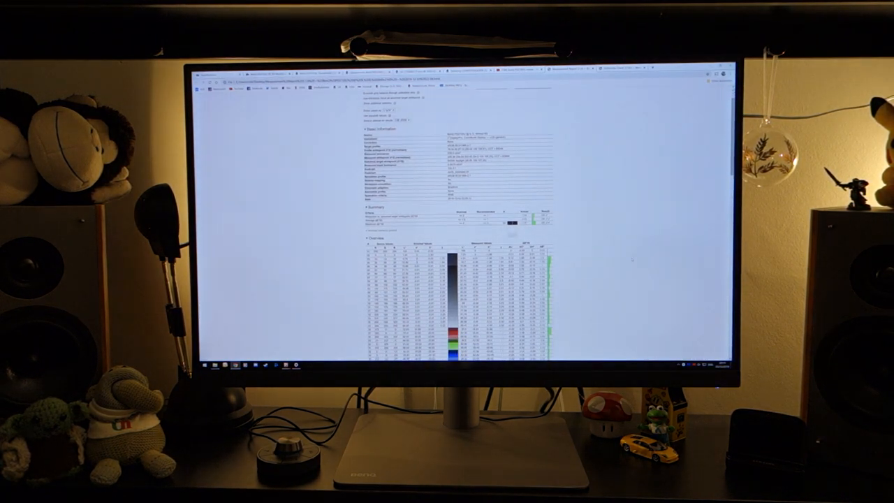
Scroll past Basic Information and Summary to the full Overview table of patch results
scroll(down, 3)
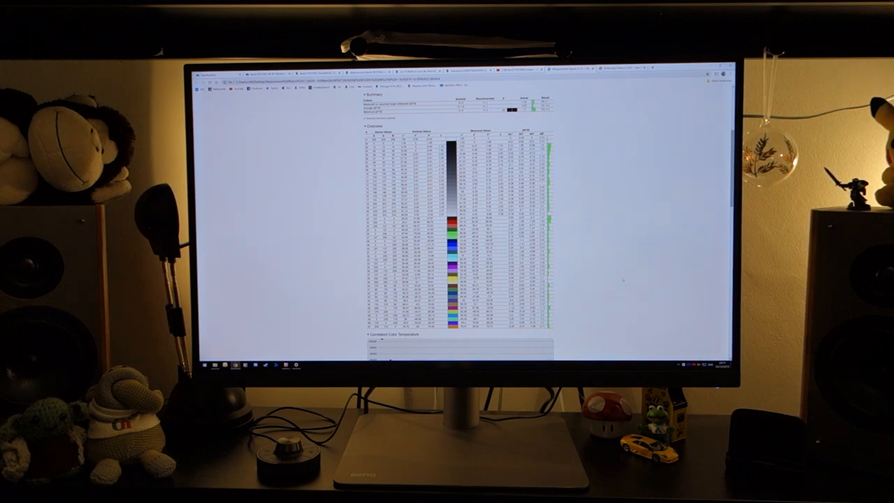